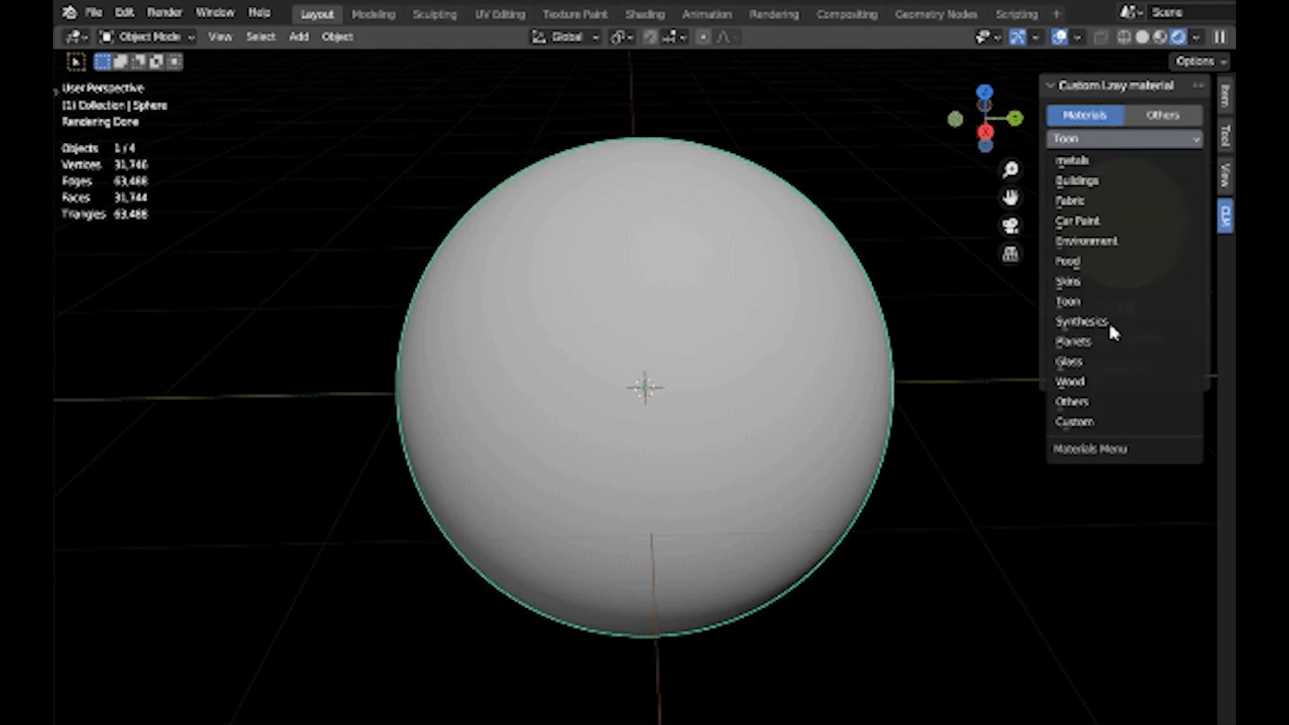
- Apply a library material from the category thumbnails to the sphere and adjust its Color 1 to green
{"action": "left_click", "coordinate": [1070, 362]}
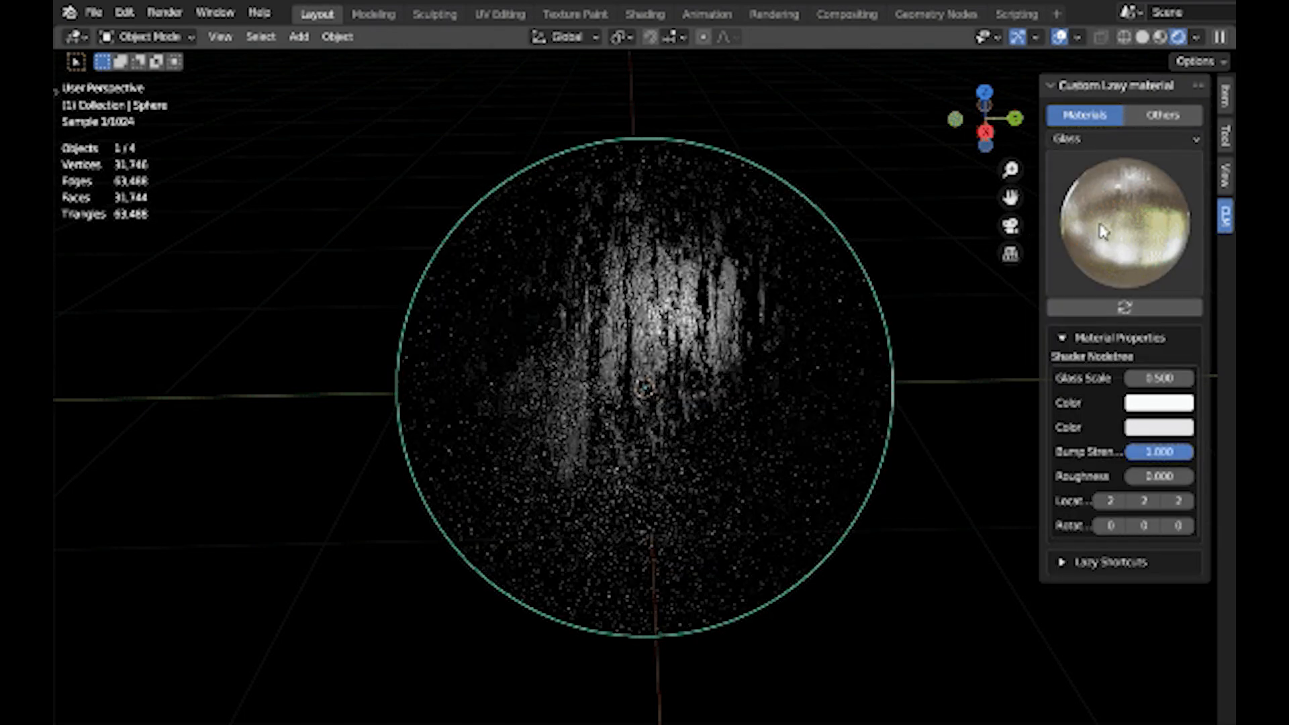
{"action": "left_click", "coordinate": [1125, 221]}
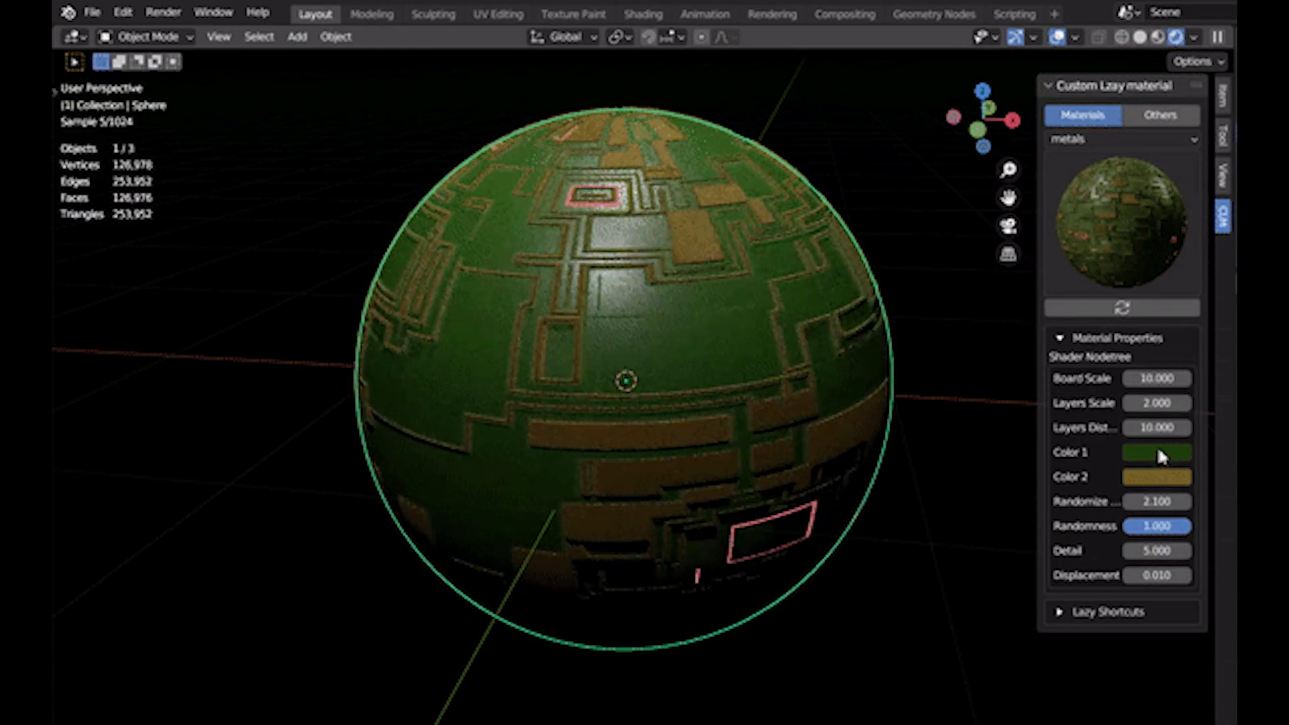
{"action": "left_click", "coordinate": [1156, 452]}
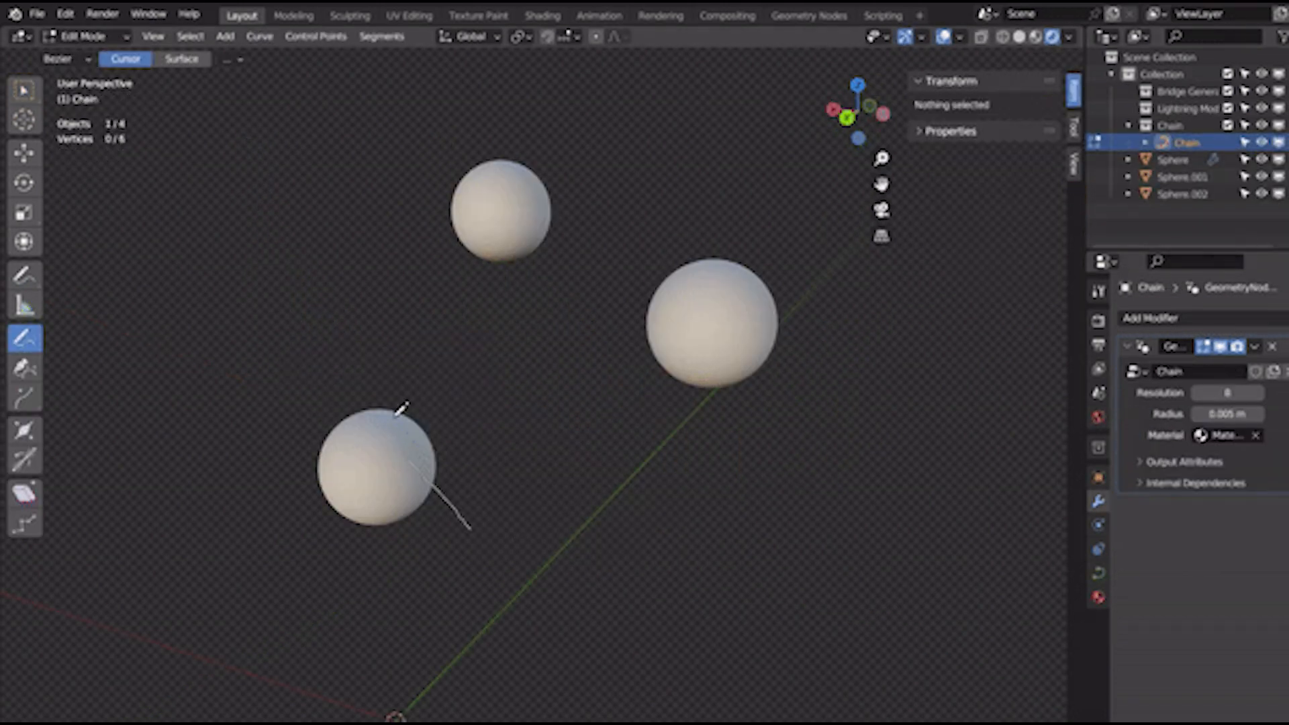
- Draw a chain curve extending out from the lower sphere with the Curve Draw tool
{"action": "left_click_drag", "start_coordinate": [403, 411], "coordinate": [790, 547]}
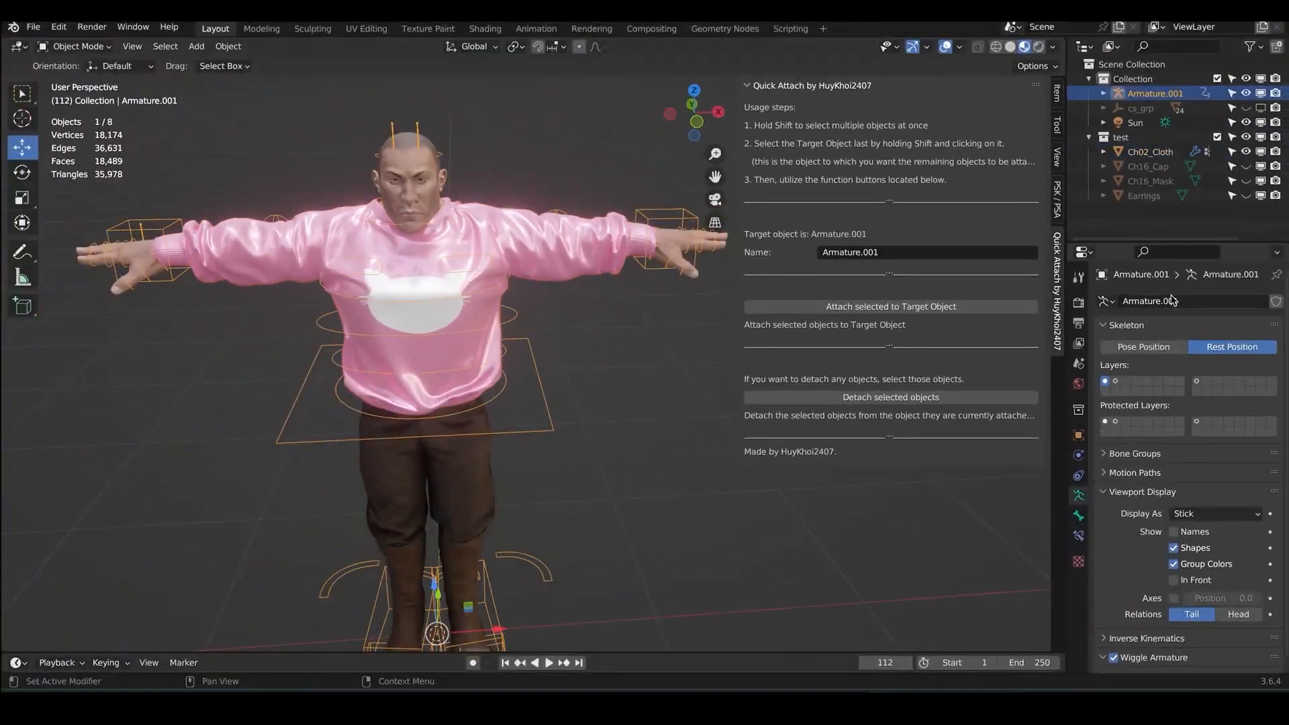
- Detach Ch16_Cap and Ch16_Mask from the rig, then set the feathered body as attach target
{"action": "left_click", "coordinate": [1145, 347]}
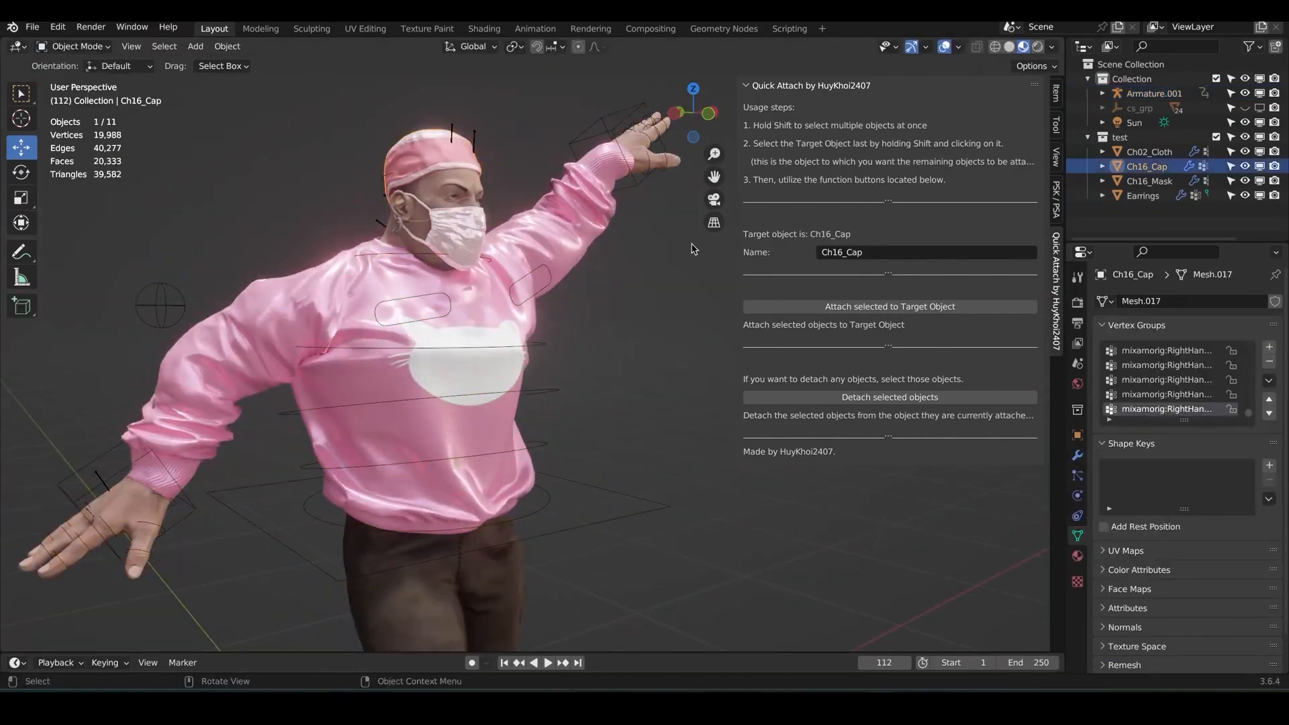
{"action": "left_click", "coordinate": [1150, 180]}
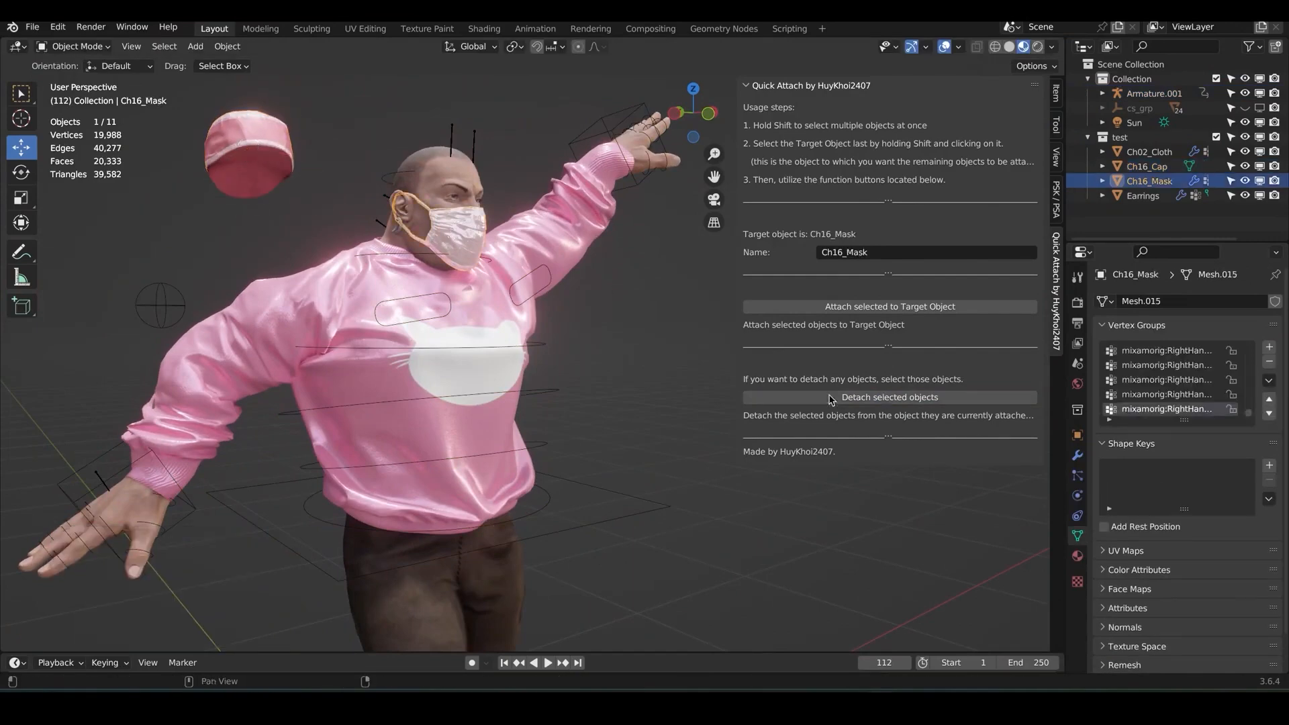
{"action": "left_click", "coordinate": [1145, 196]}
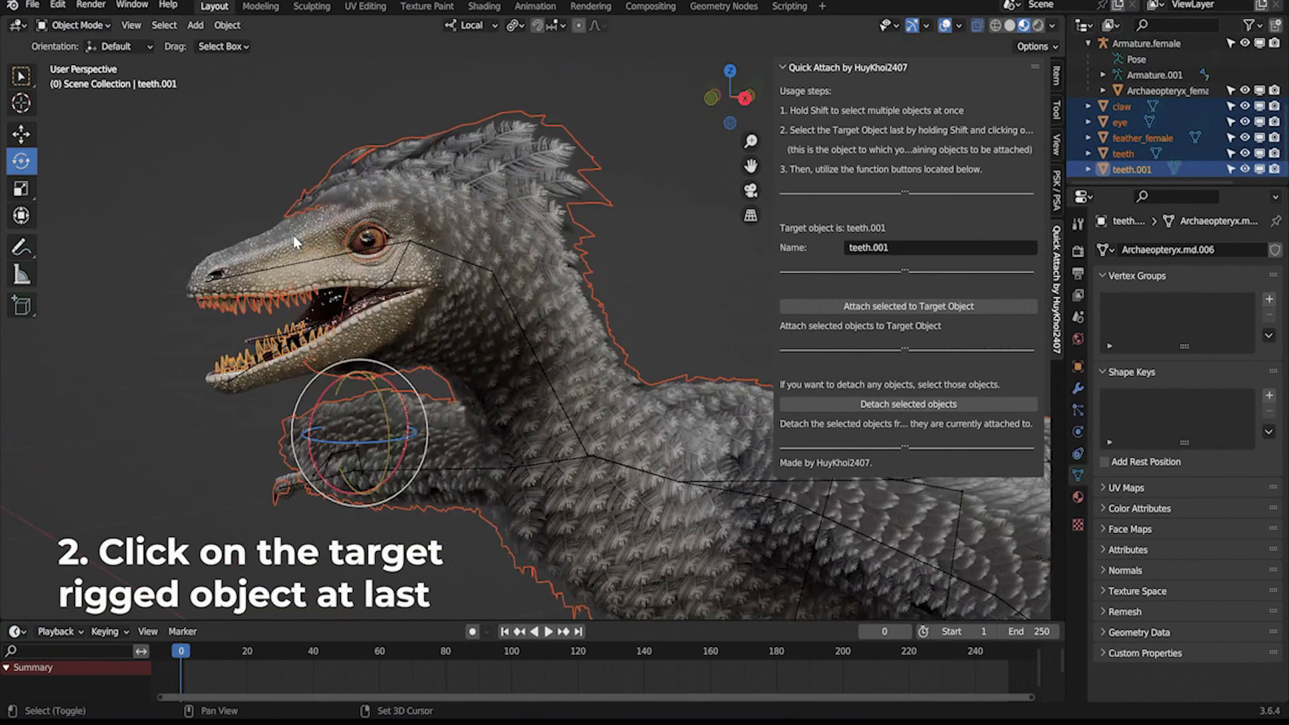
{"action": "left_click", "coordinate": [1155, 41]}
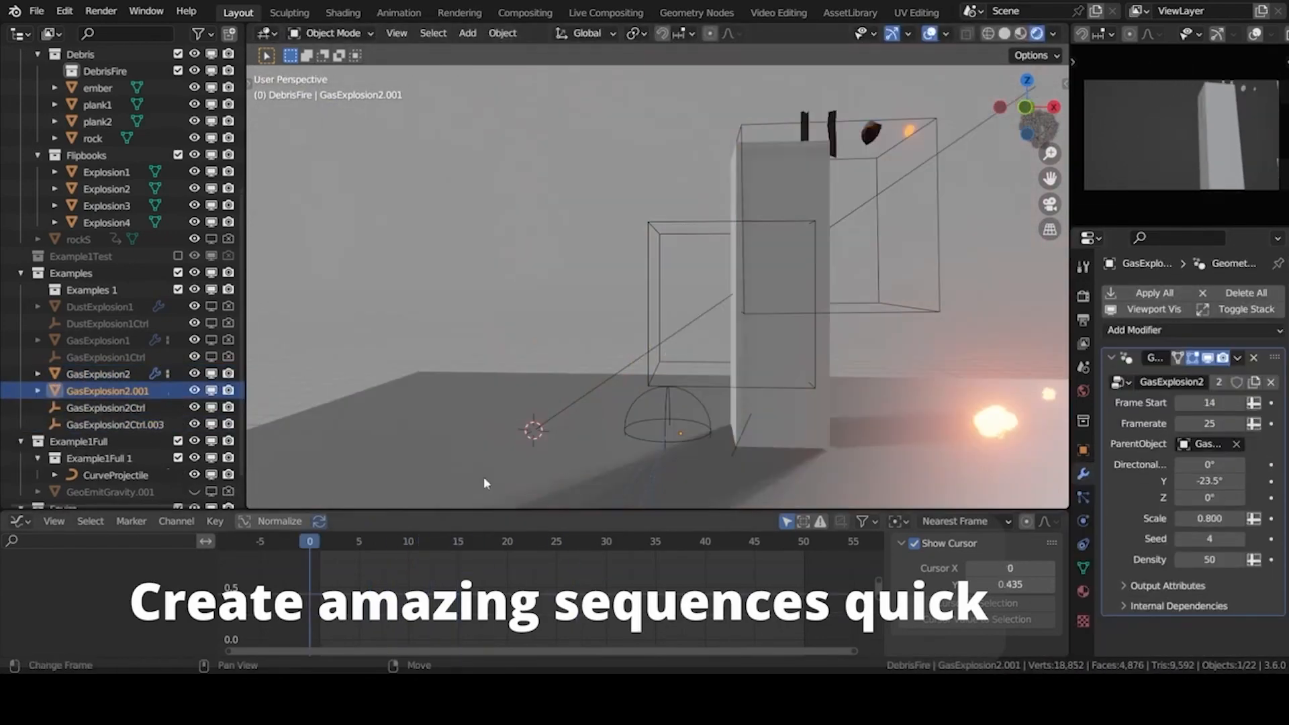
- Set the GeoEmitterGravity Object to Suzanne so monkey heads are emitted, and play the animation
{"action": "left_click", "coordinate": [565, 542]}
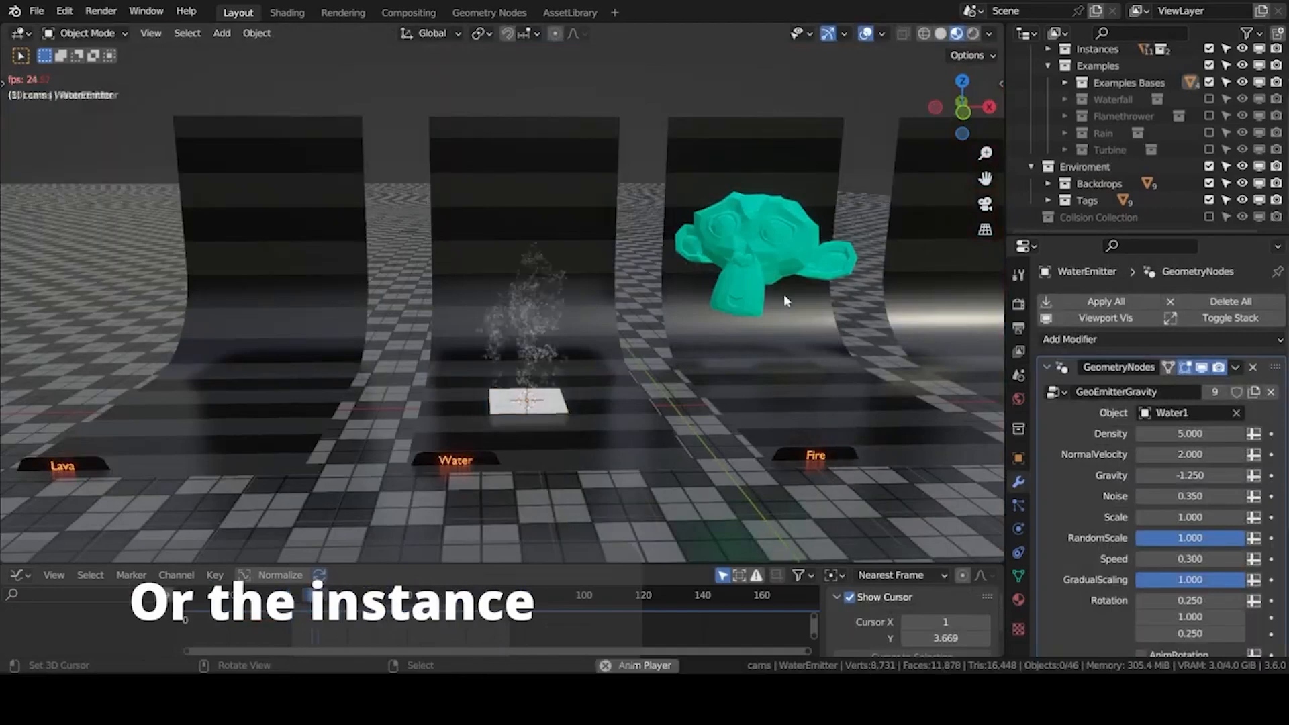
{"action": "left_click", "coordinate": [1236, 414]}
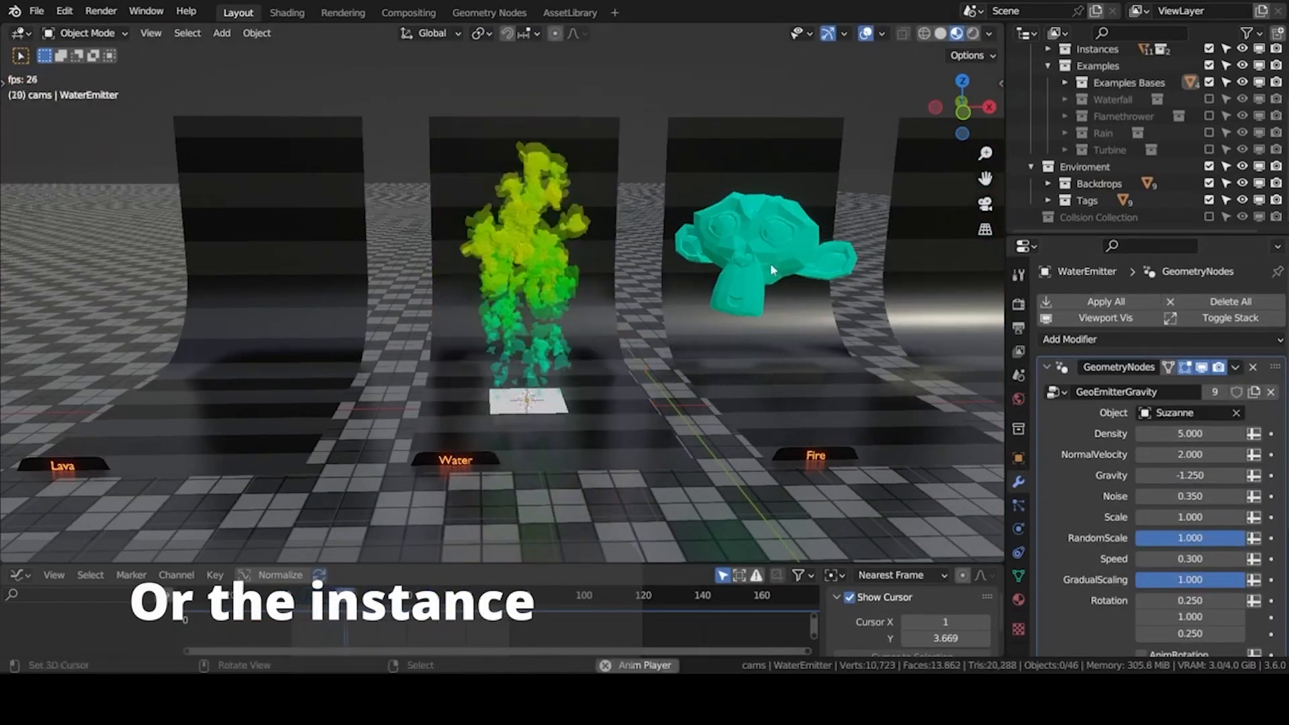
{"action": "key", "text": "R"}
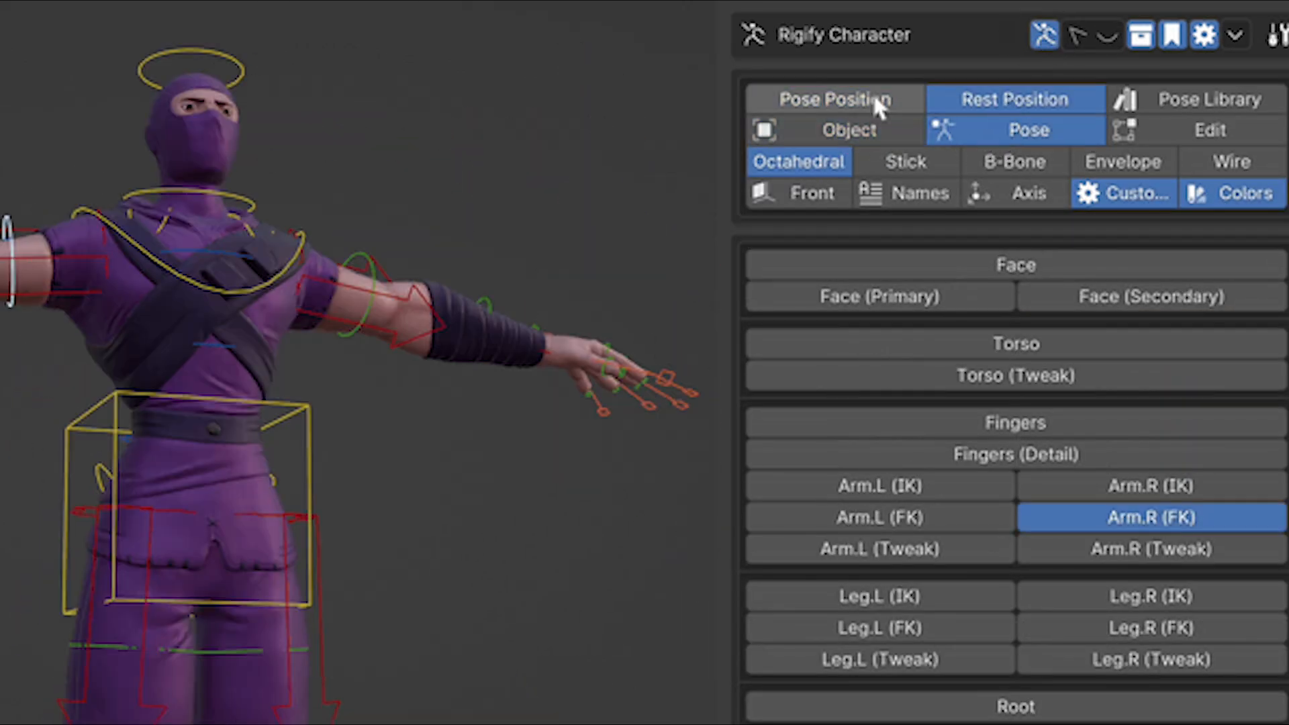
- Put the rig in pose position and set the Head and Default Group display types to Toggleable header
{"action": "left_click", "coordinate": [835, 99]}
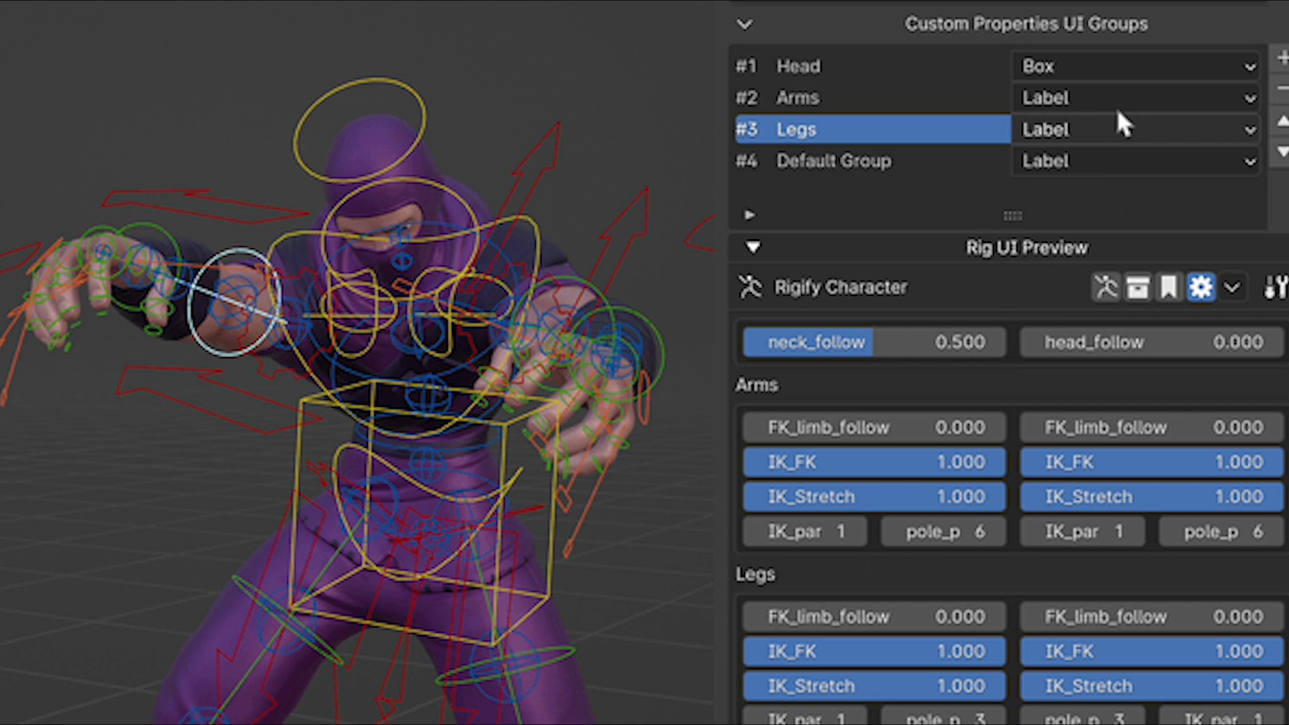
{"action": "left_click", "coordinate": [1133, 65]}
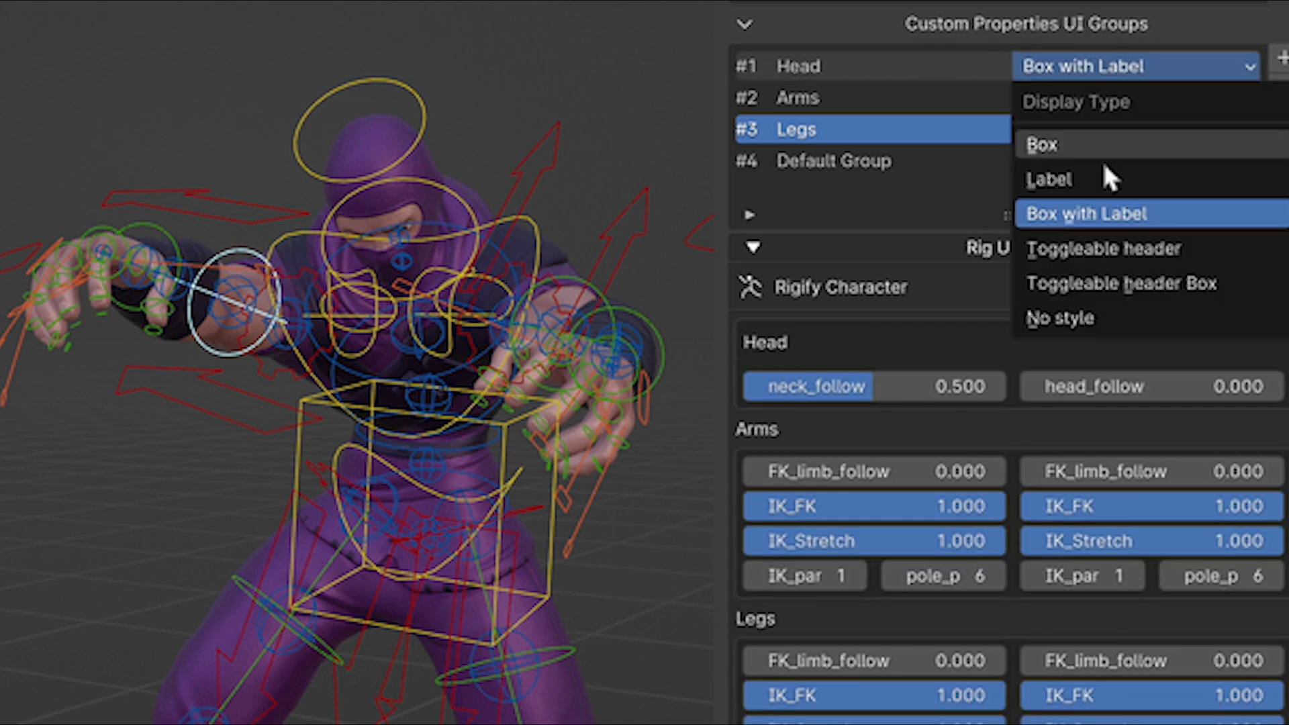
{"action": "left_click", "coordinate": [1106, 248]}
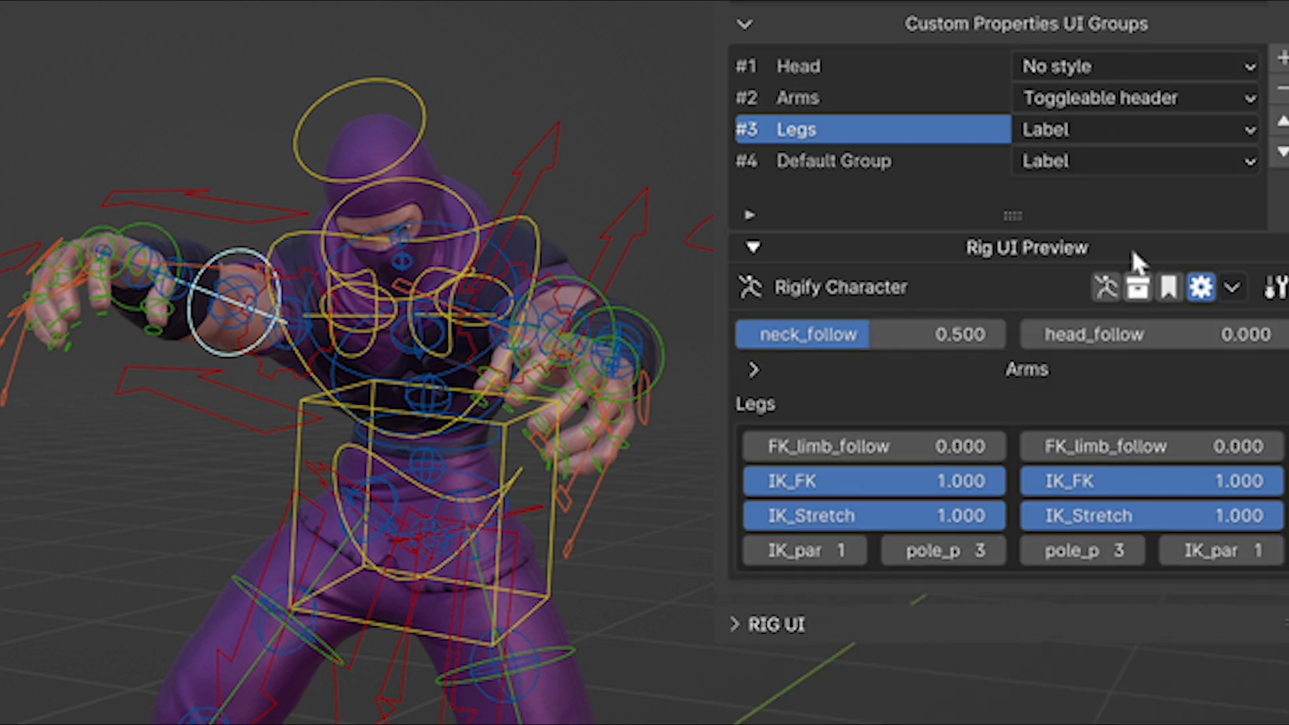
{"action": "left_click", "coordinate": [1134, 129]}
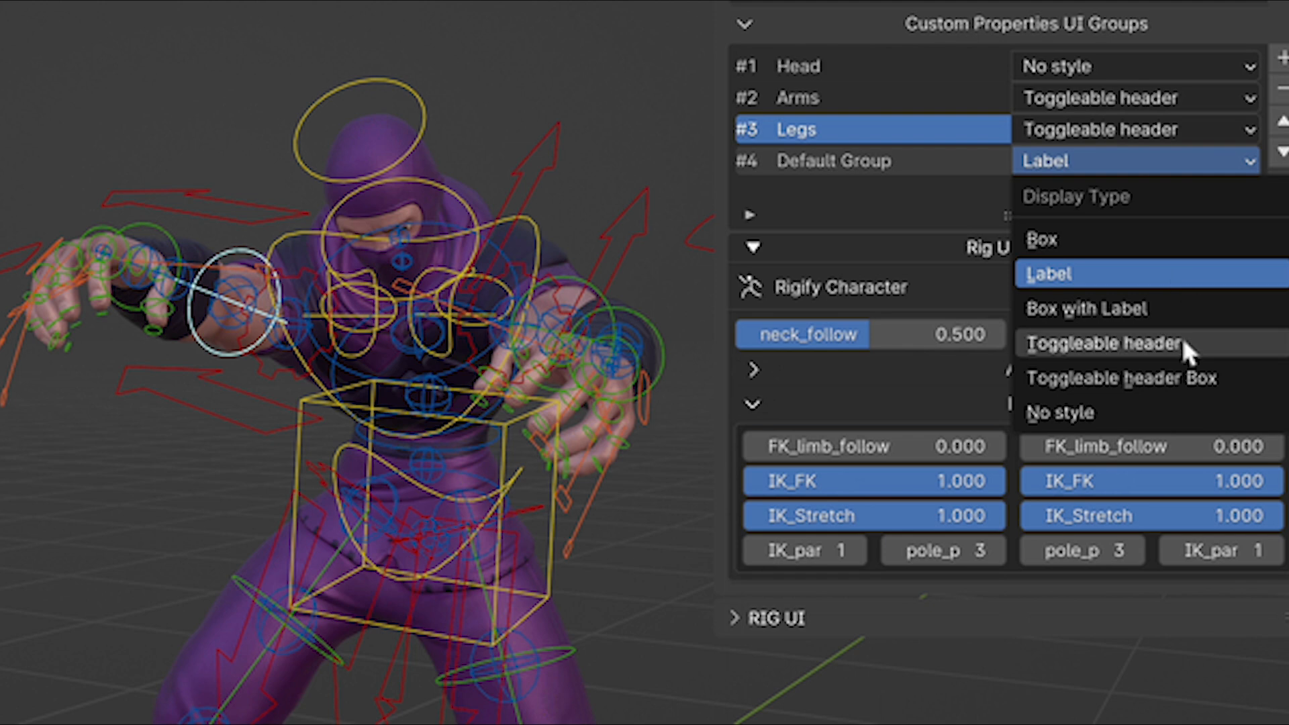
{"action": "left_click", "coordinate": [1102, 344]}
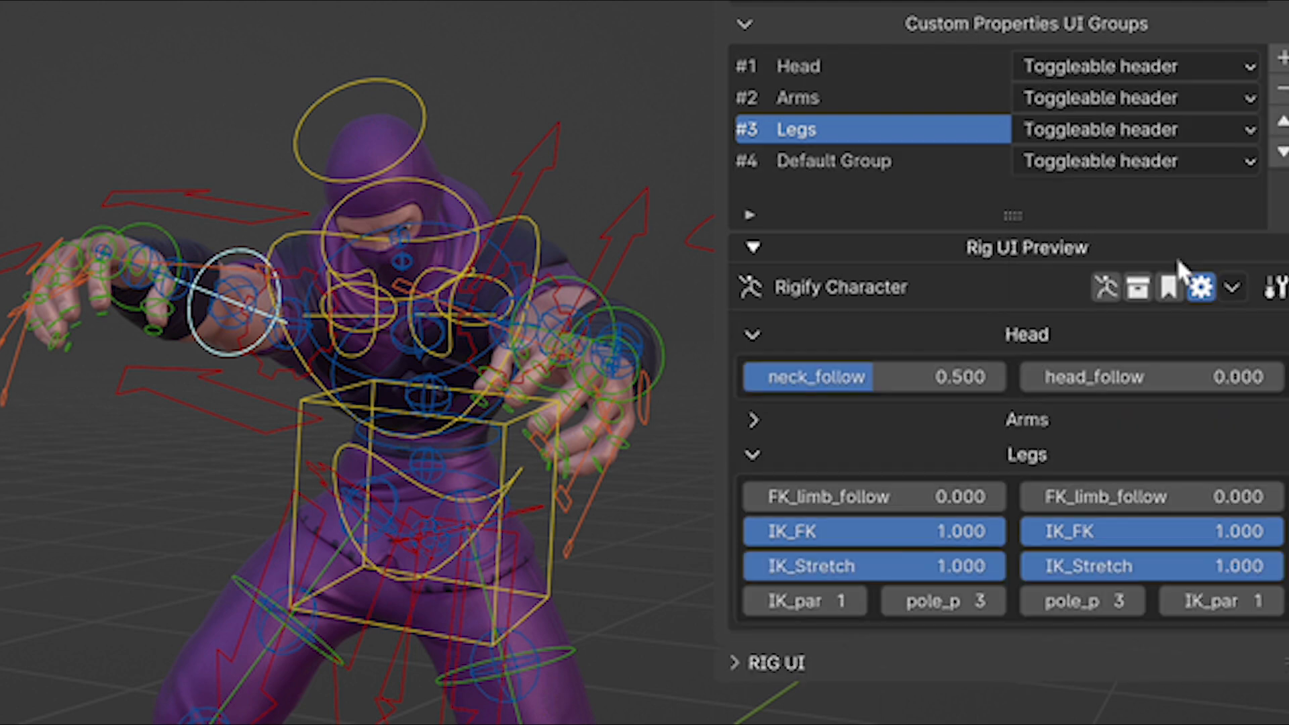
- Switch the Rig UI Preview to bone collection buttons and check the collapsible groups
{"action": "left_click", "coordinate": [753, 420]}
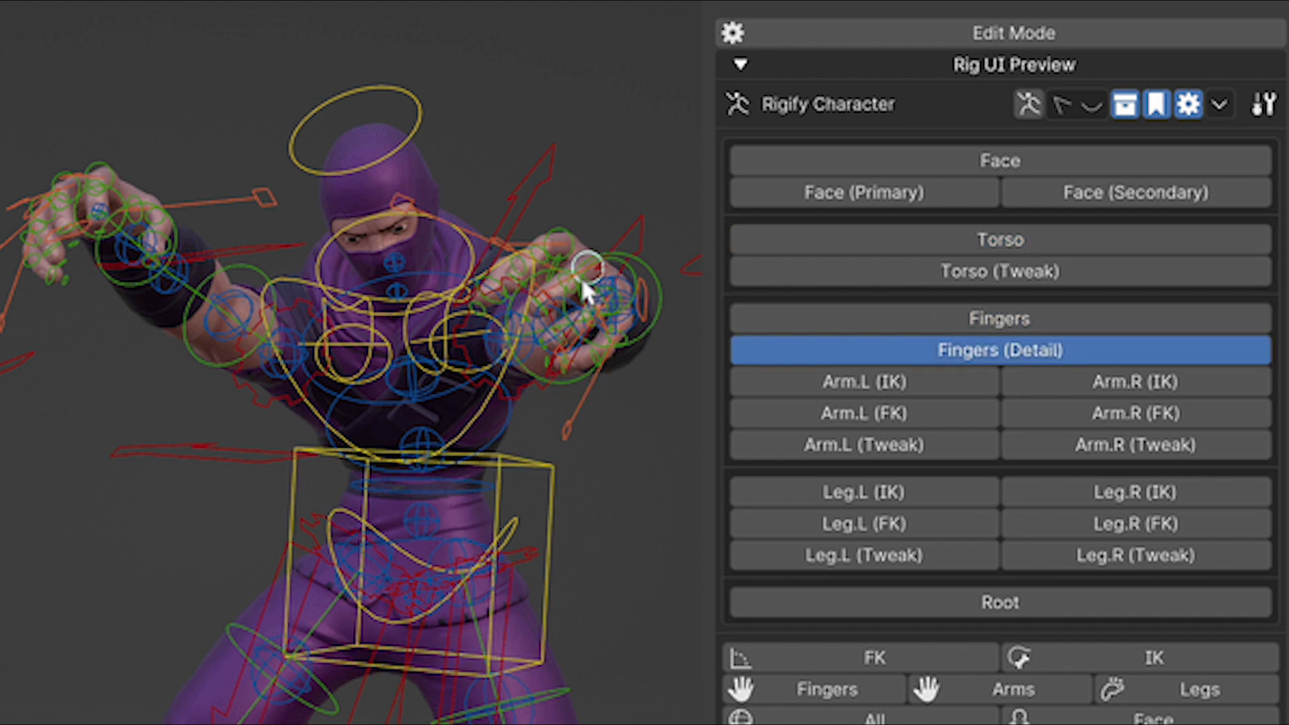
{"action": "left_click", "coordinate": [1132, 414]}
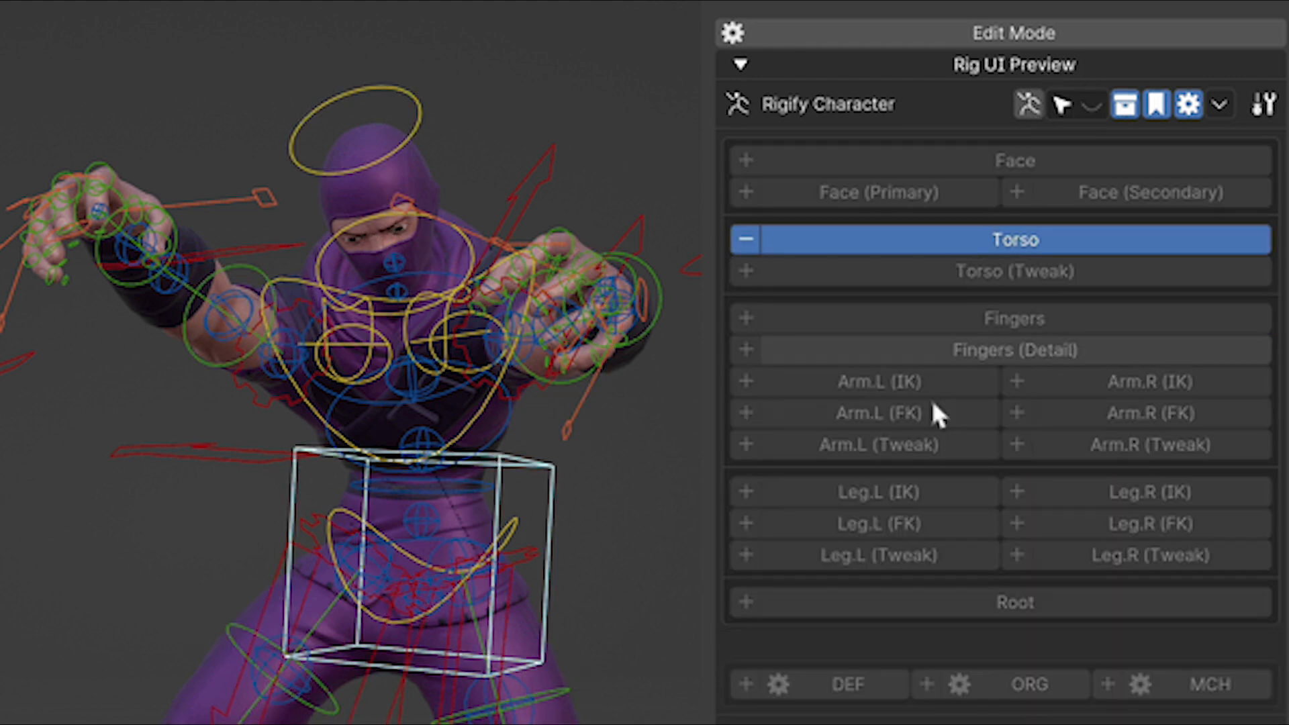
{"action": "left_click", "coordinate": [1015, 318]}
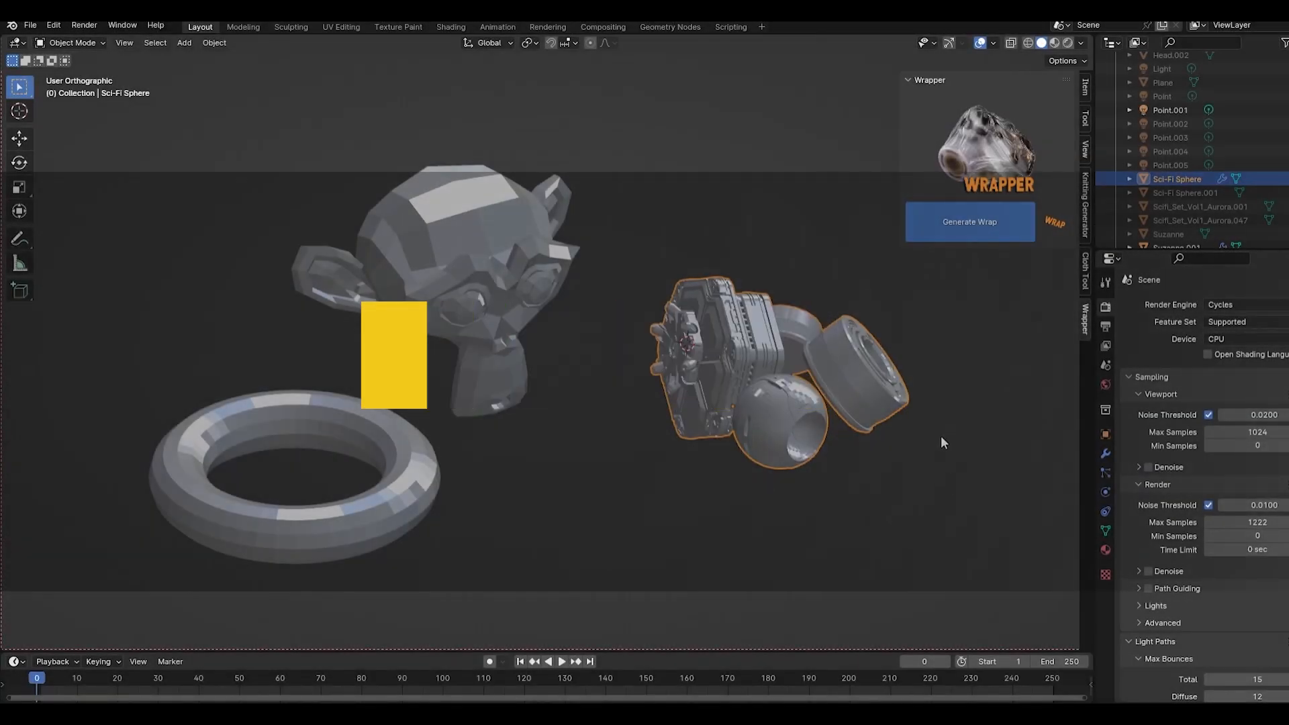
- Generate and bake crumpled cloth wraps around the sci-fi parts and monkey head, then wrap the torus
{"action": "left_click", "coordinate": [970, 221]}
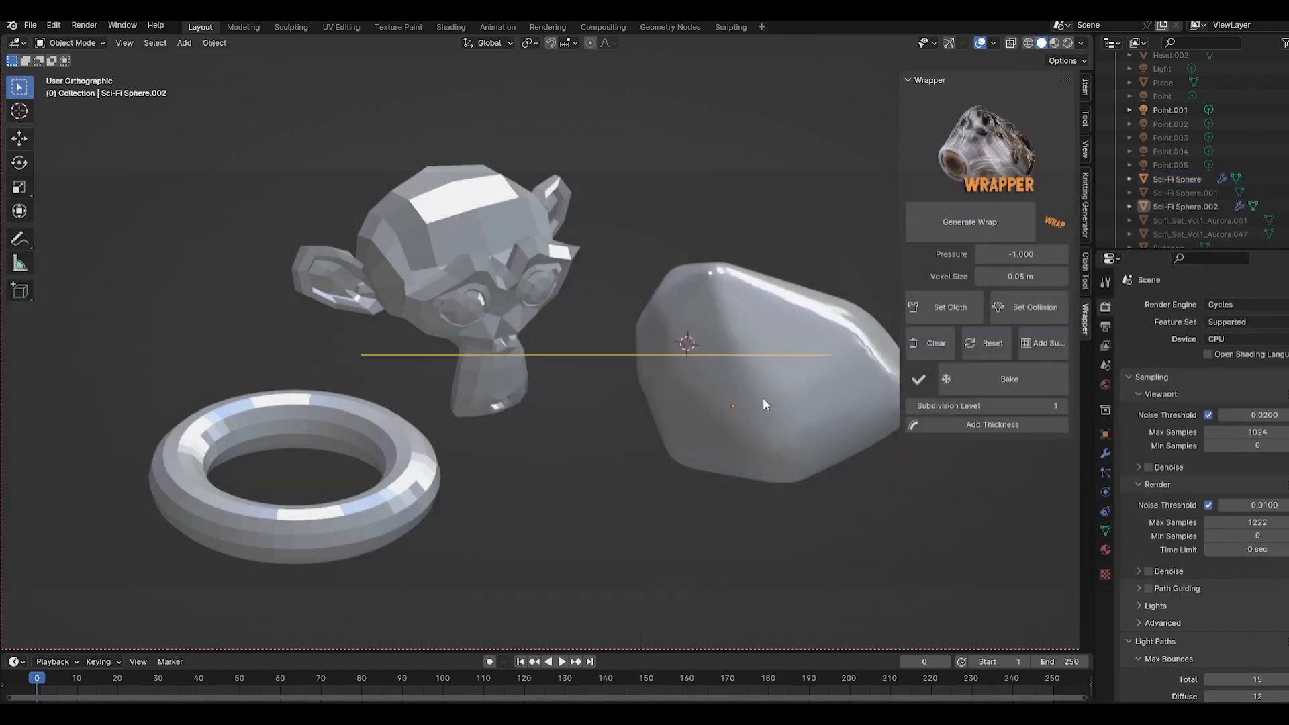
{"action": "left_click", "coordinate": [562, 663]}
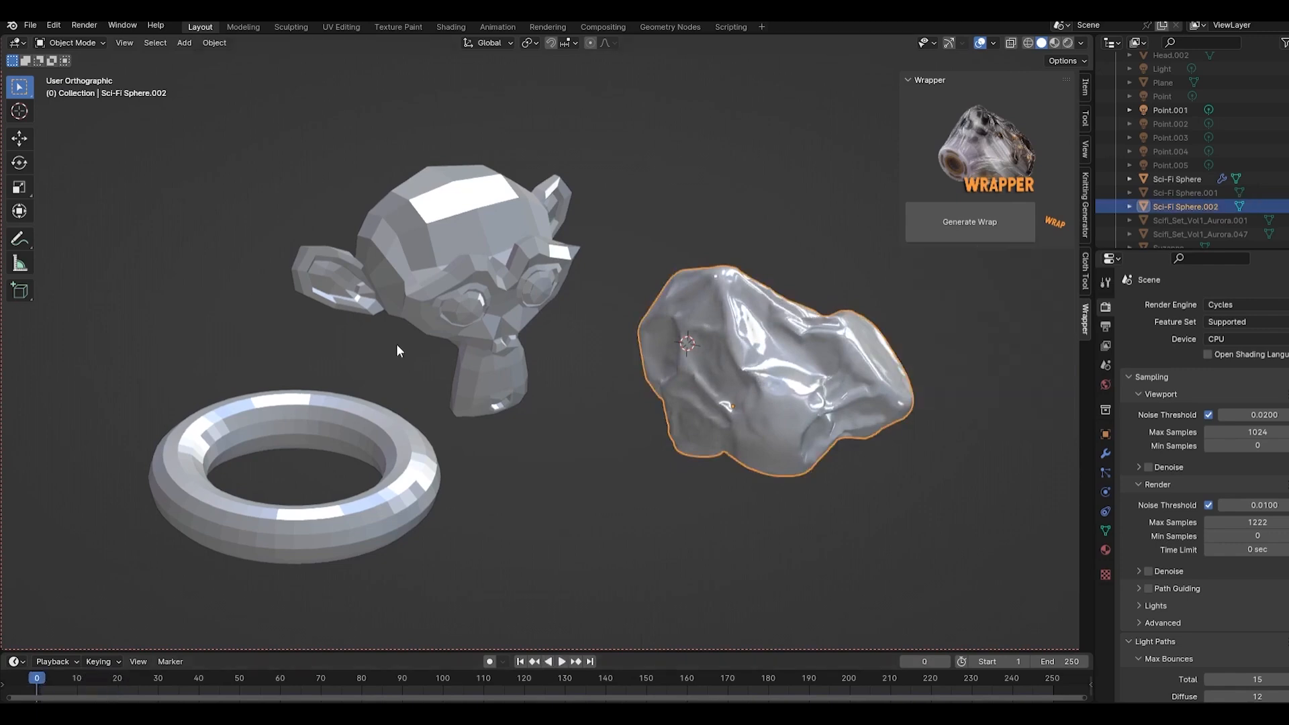
{"action": "left_click", "coordinate": [970, 221]}
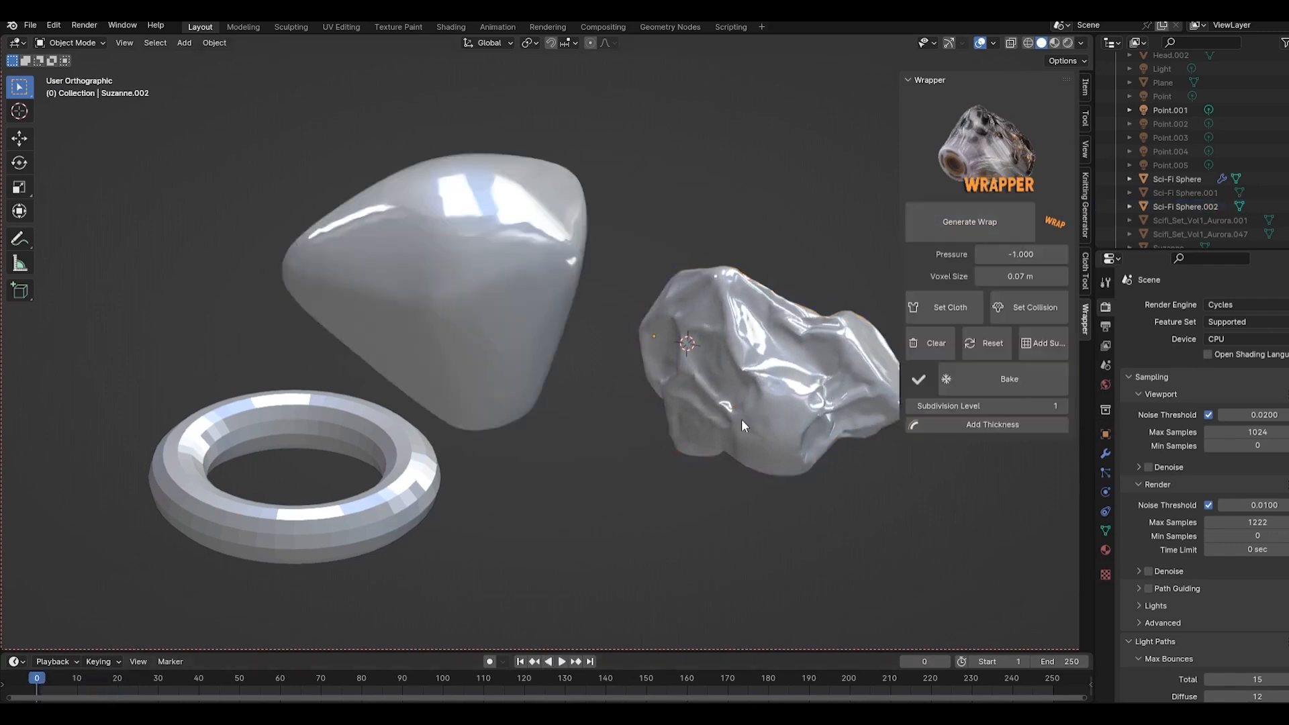
{"action": "left_click", "coordinate": [560, 662]}
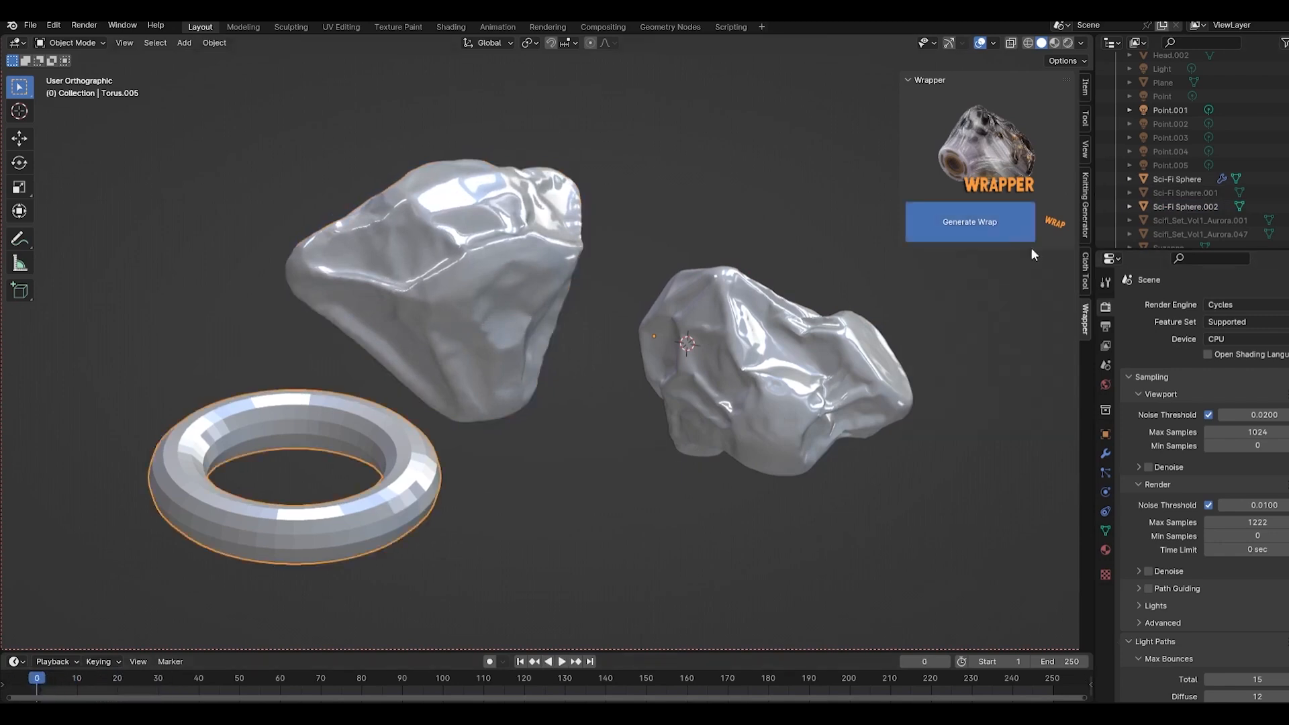
{"action": "left_click", "coordinate": [970, 221]}
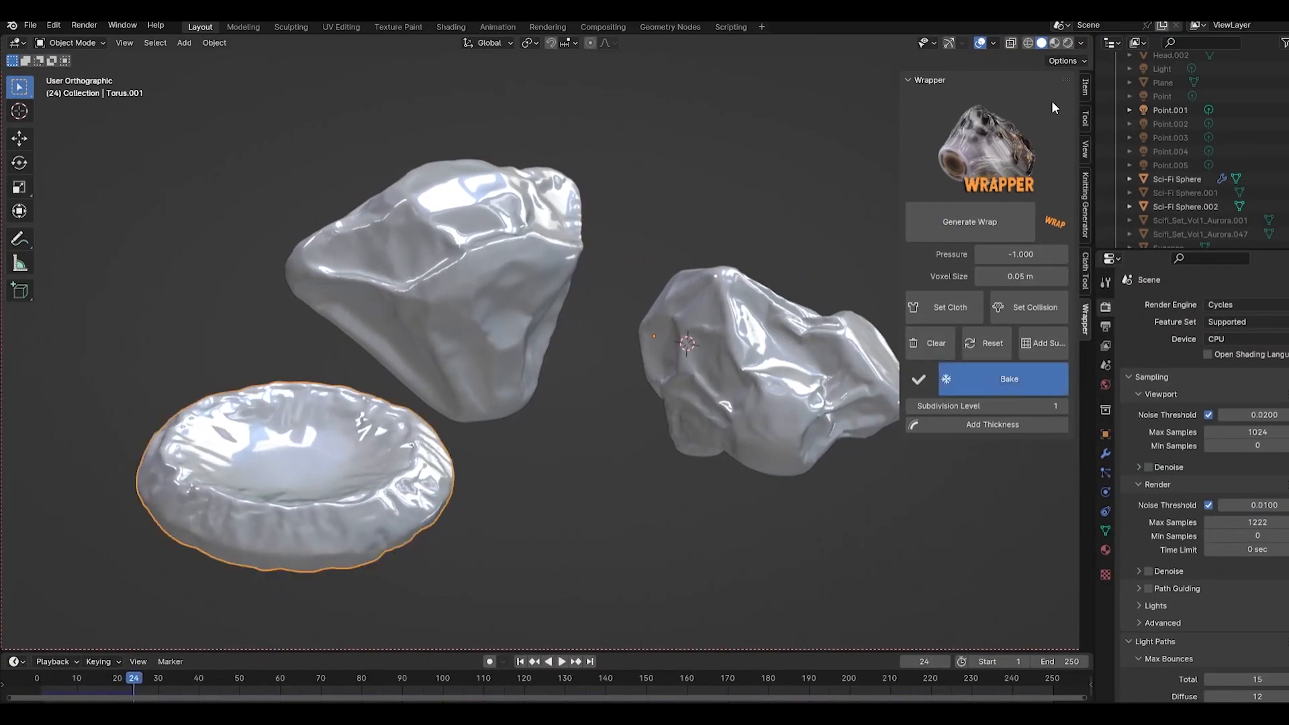
- Set viewport shading to the red clay MatCap and orbit around the wrapped shapes
{"action": "left_click", "coordinate": [1080, 43]}
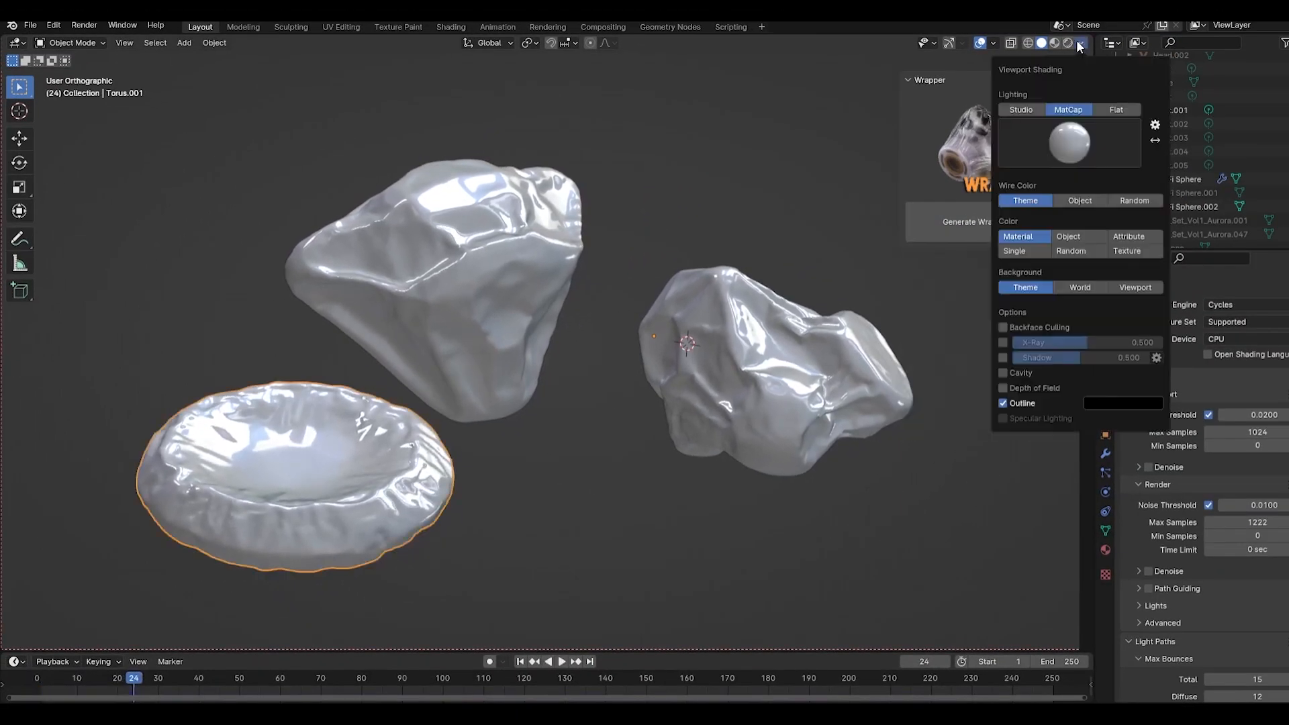
{"action": "left_click", "coordinate": [1069, 143]}
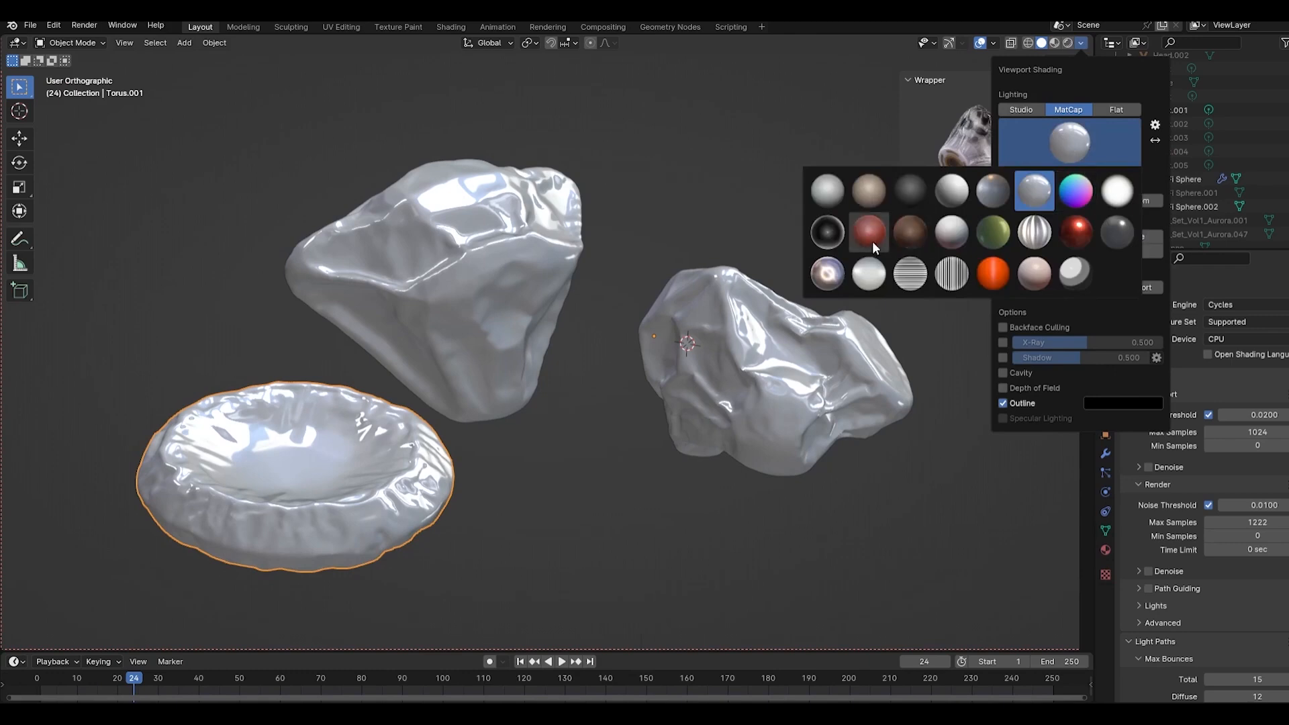
{"action": "left_click", "coordinate": [869, 231]}
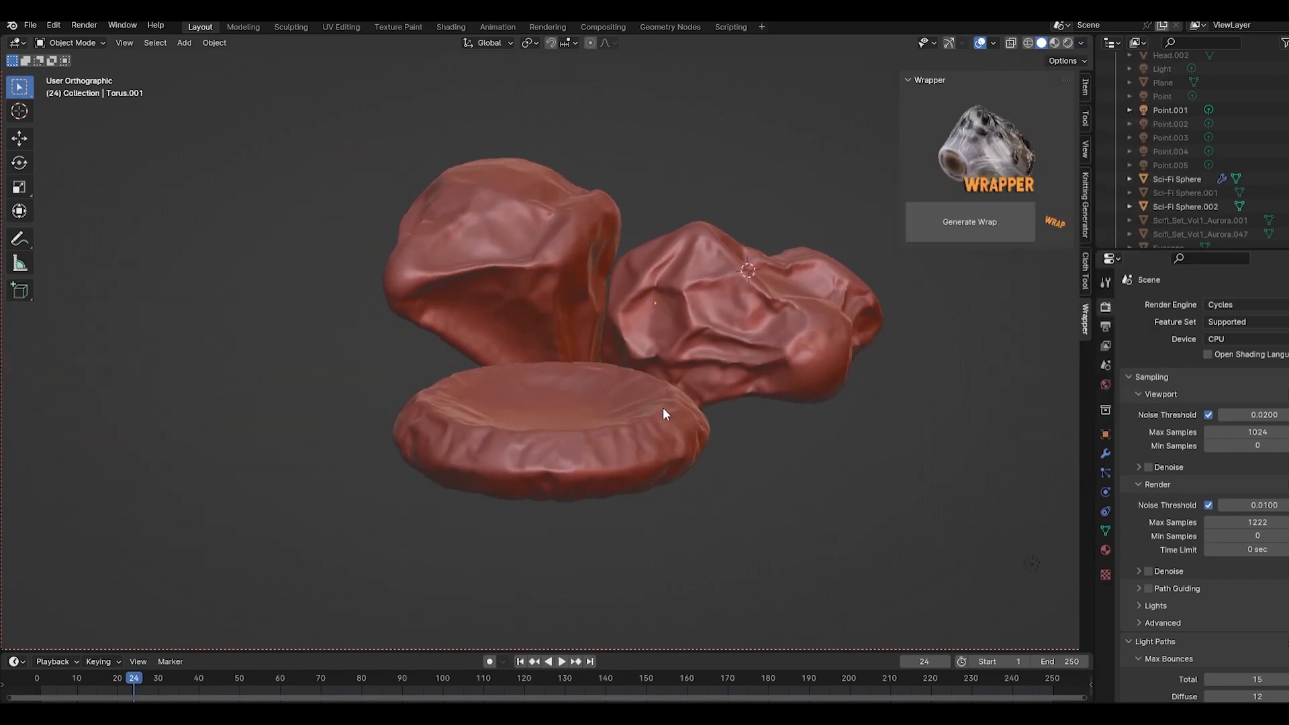
{"action": "left_click_drag", "start_coordinate": [665, 415], "coordinate": [345, 409]}
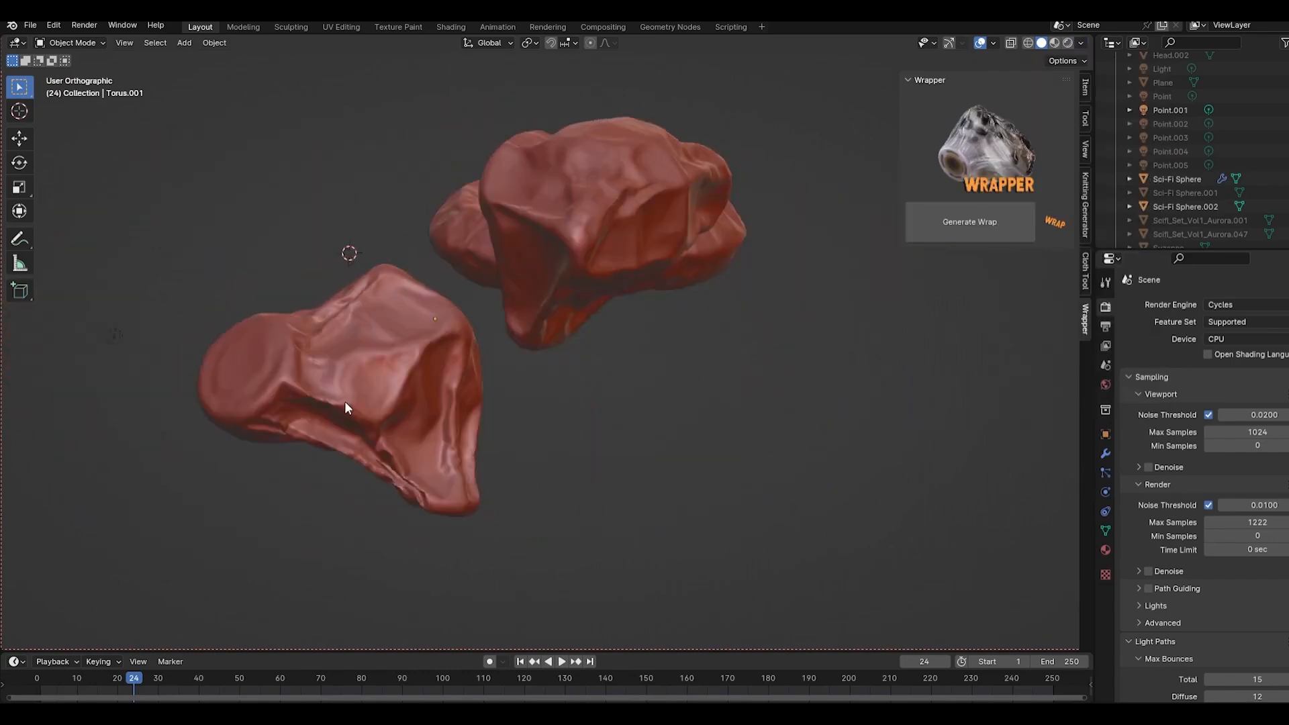